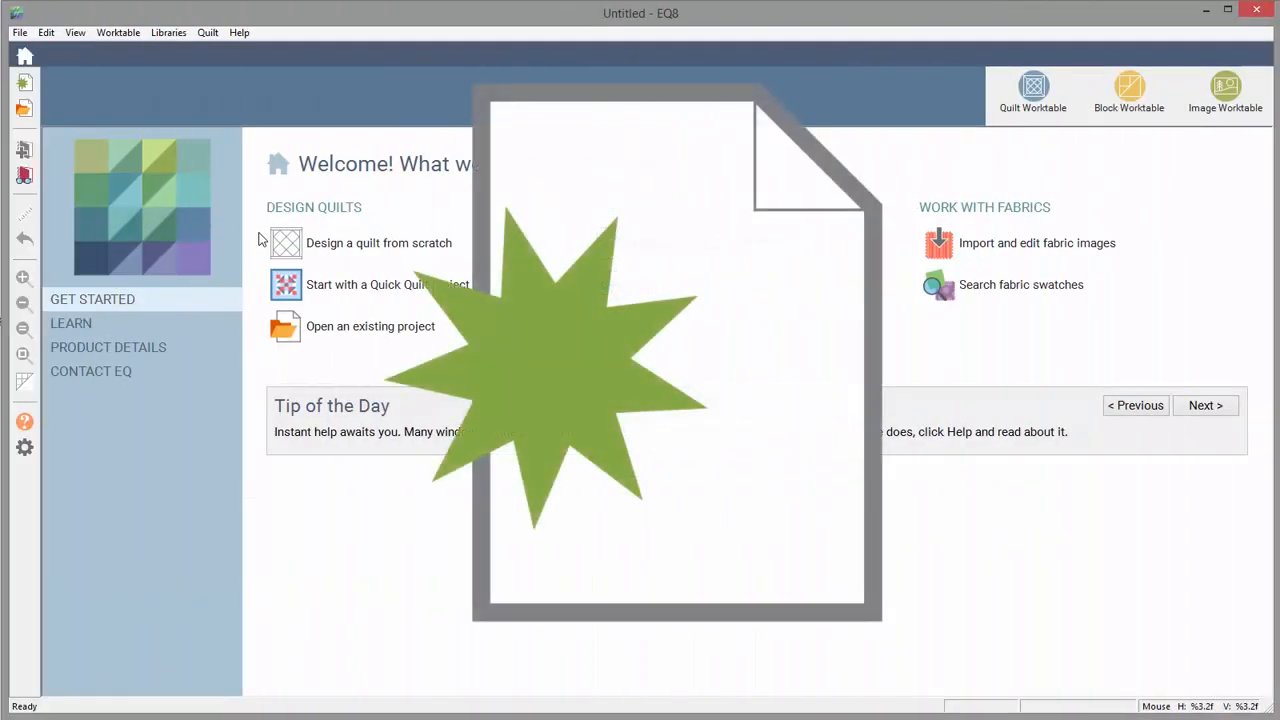
# Bring up the Project Helper from the Welcome screen with its new-project name prompt
pyautogui.click(20, 32)
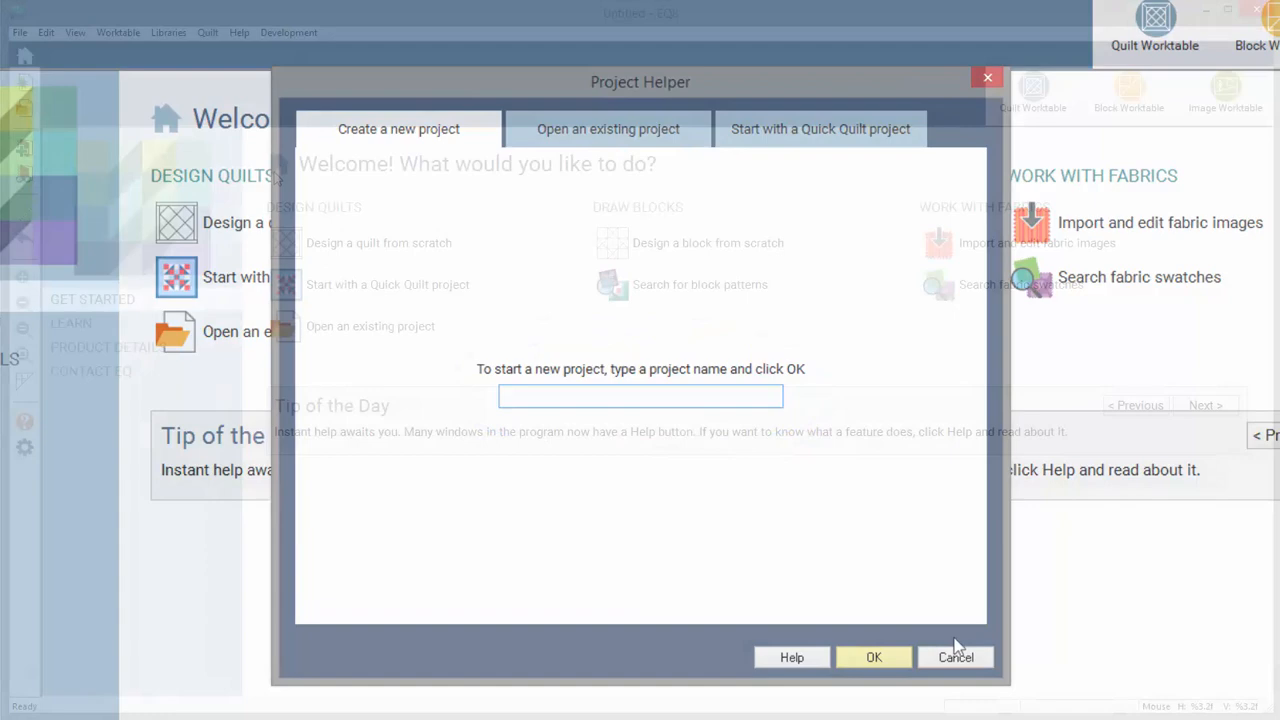
# Dismiss the new-project prompt and reach the Open an existing project page via File > Open Project
pyautogui.click(956, 656)
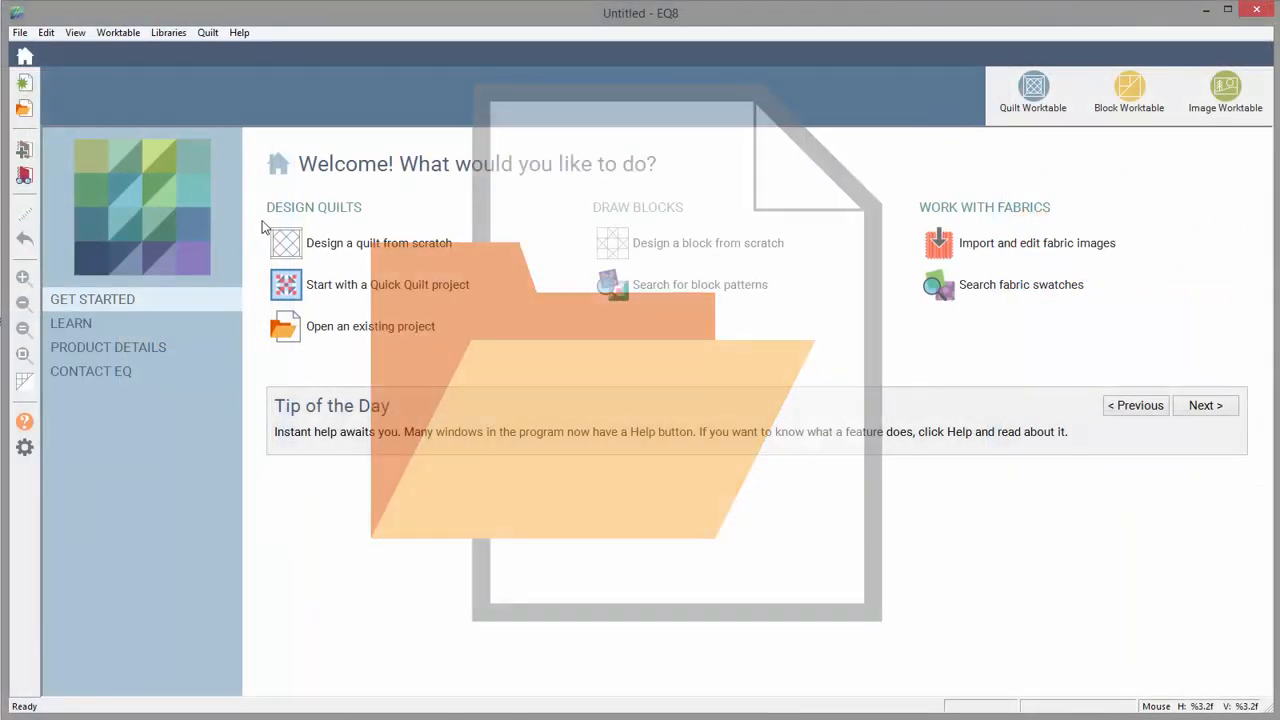
pyautogui.click(20, 32)
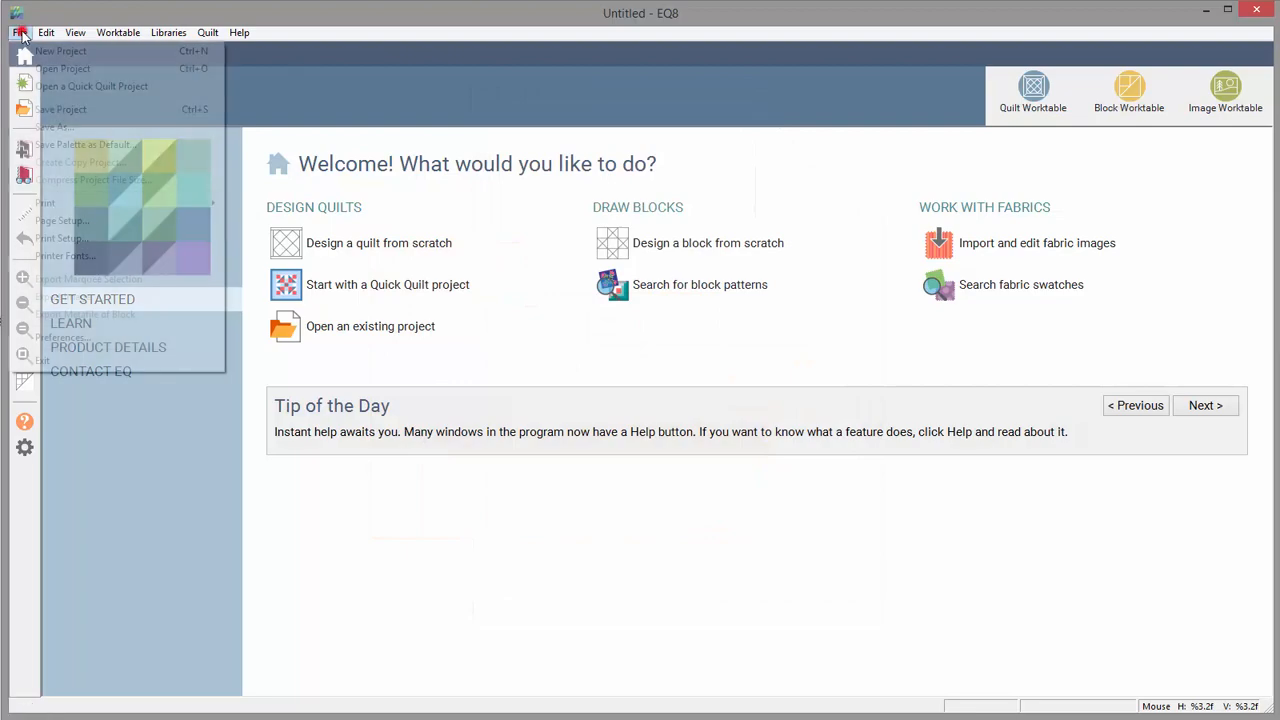
pyautogui.click(64, 68)
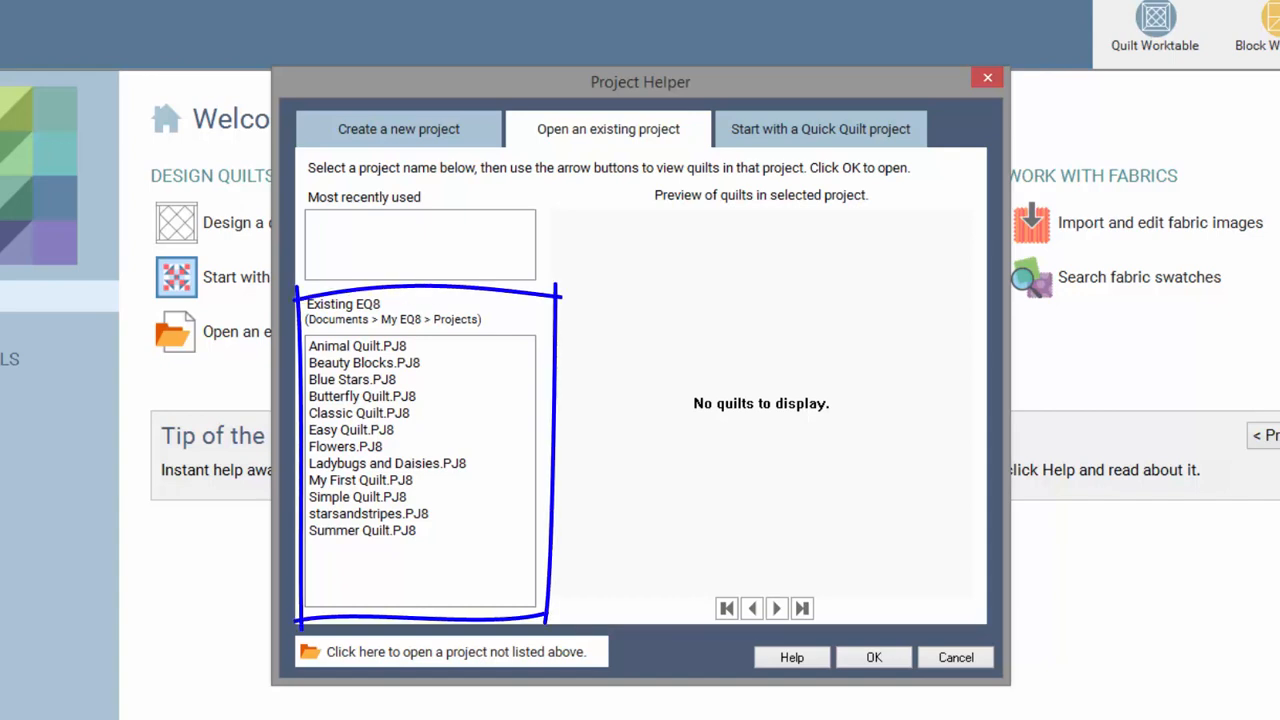
pyautogui.doubleClick(392, 320)
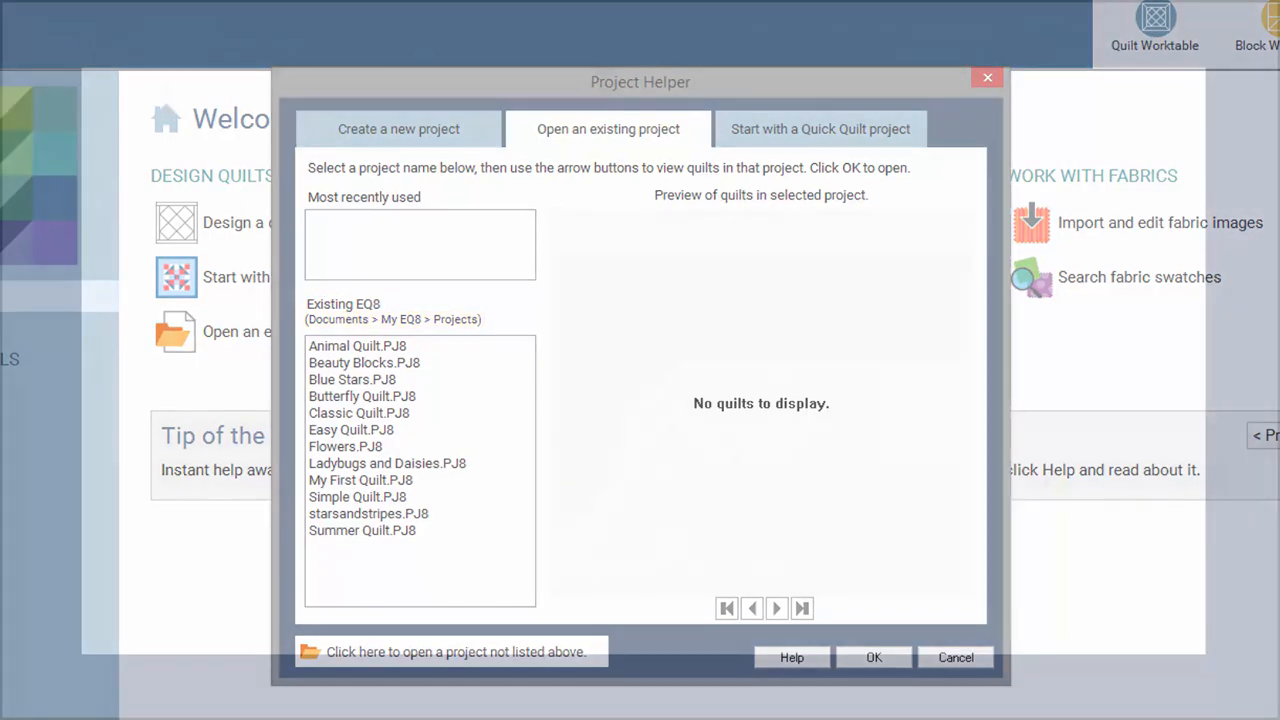
pyautogui.click(452, 652)
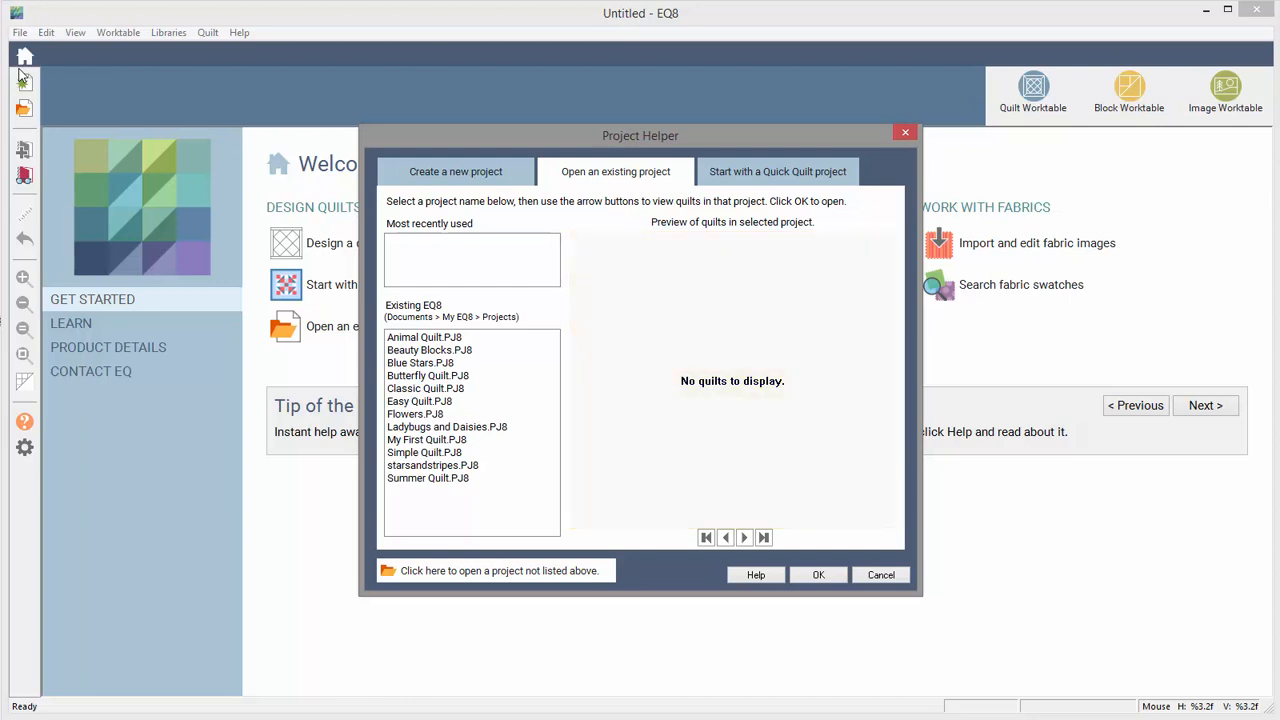
pyautogui.moveTo(436, 376)
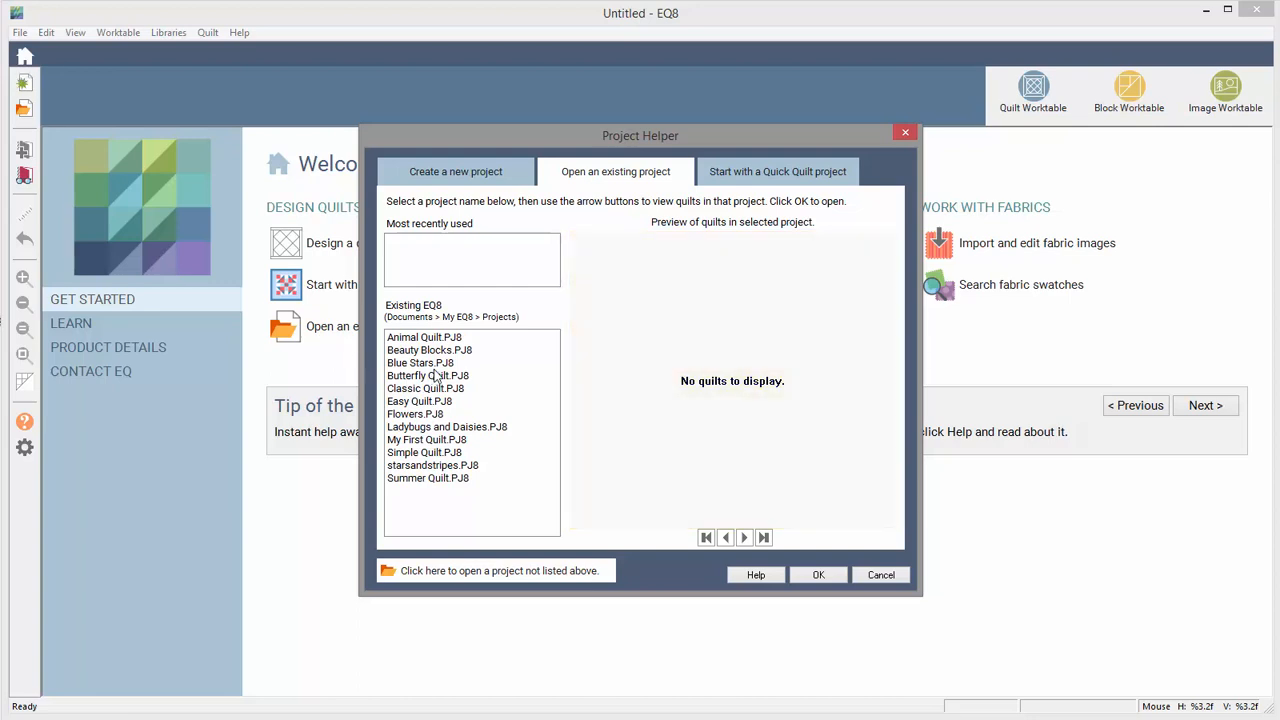
# Preview Beauty Blocks.PJ8, then Easy Quilt.PJ8 to show its star quilt
pyautogui.click(420, 362)
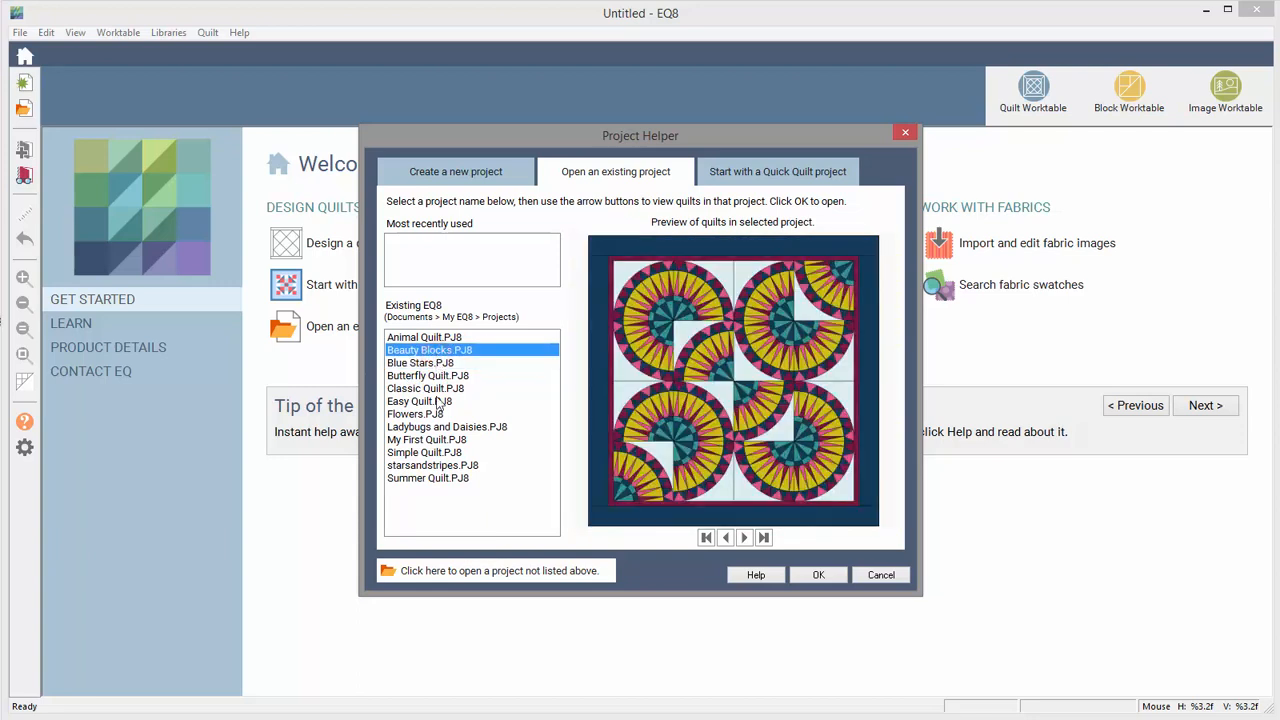
pyautogui.click(420, 400)
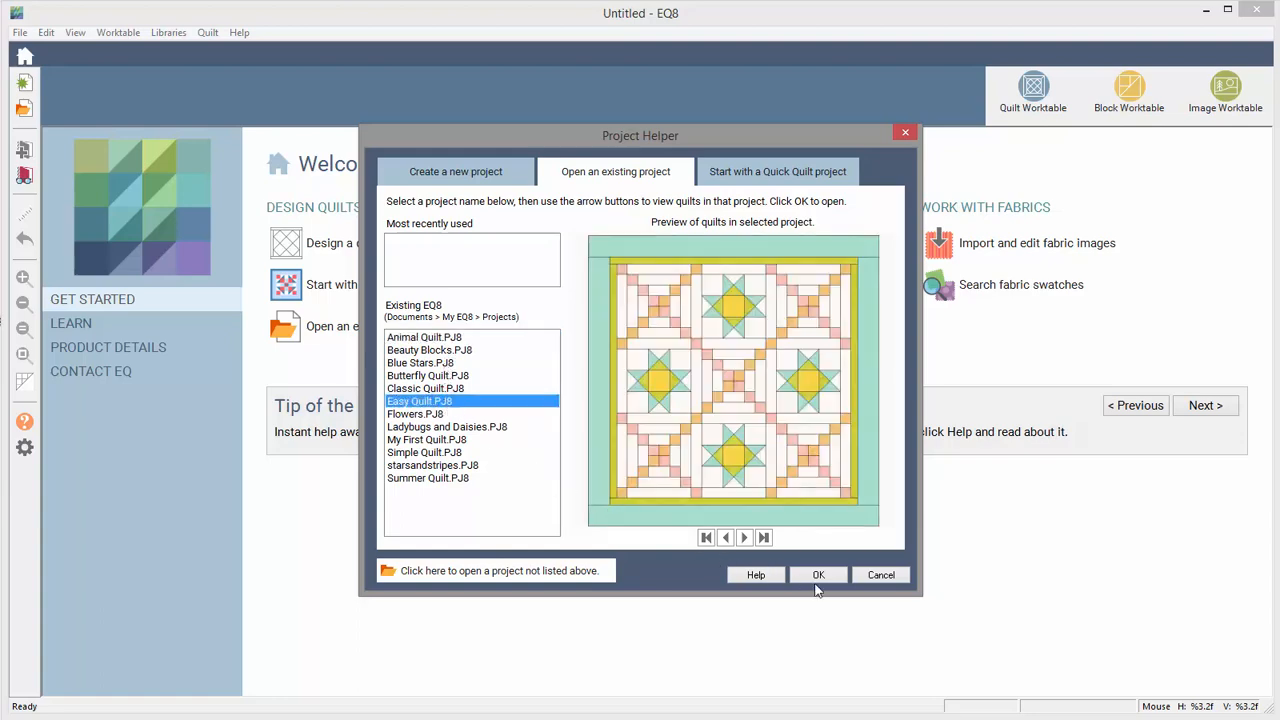
# Confirm Easy Quilt and send its chevron strip quilt from the Sketchbook to the Quilt Worktable
pyautogui.click(818, 574)
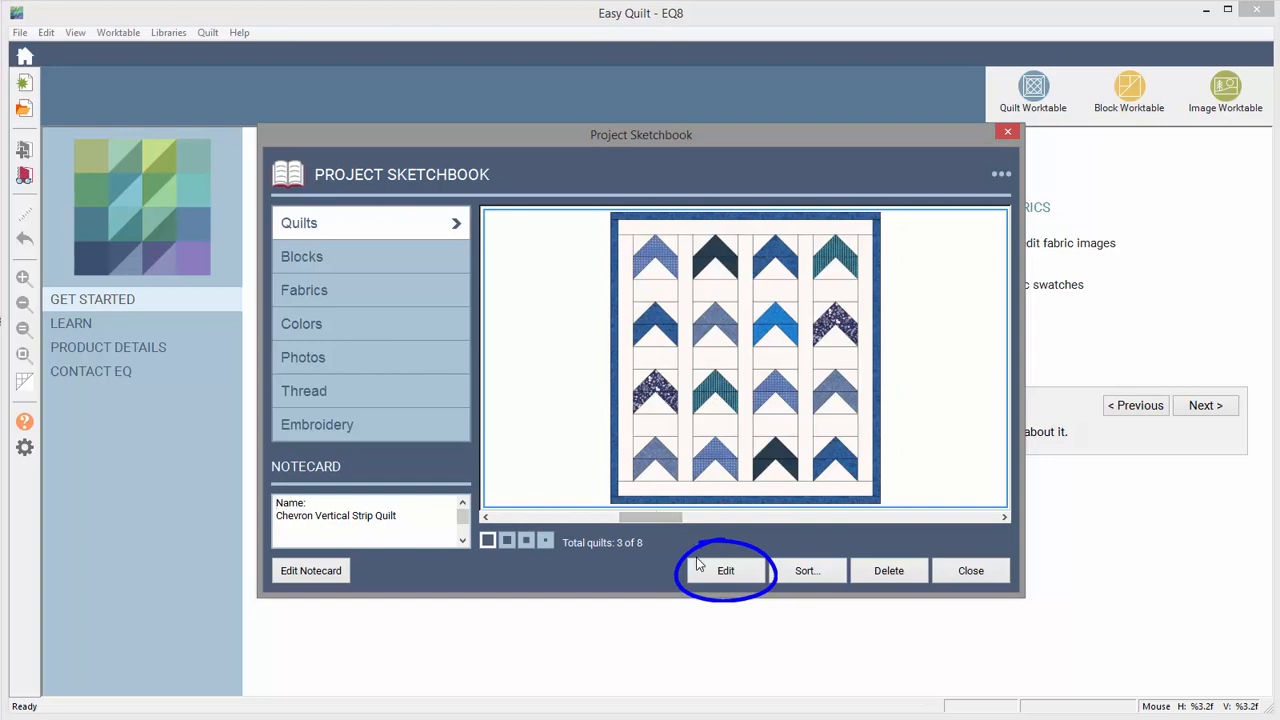
pyautogui.click(724, 570)
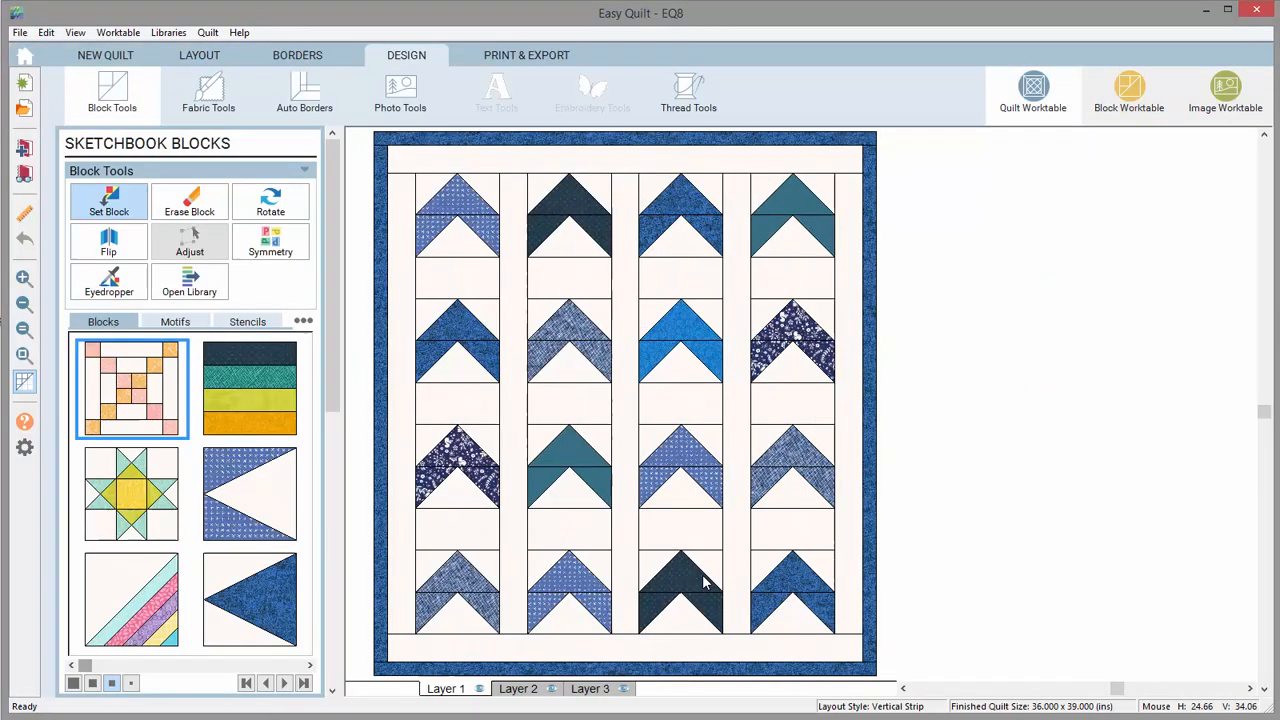